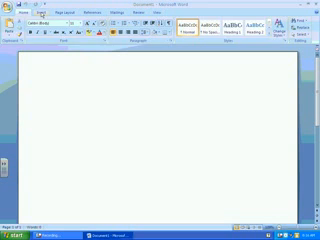
Step: Switch the ribbon to the References tab to show citation commands
click(69, 11)
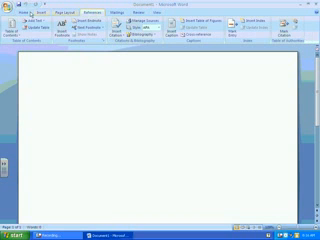
Step: Switch the ribbon back to the Home tab's formatting tools
click(22, 15)
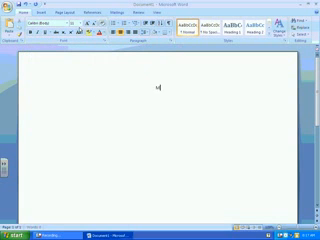
text(My Intro)
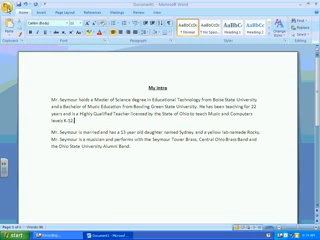
Step: Bring up the Office Button file commands to save the introduction document
click(12, 9)
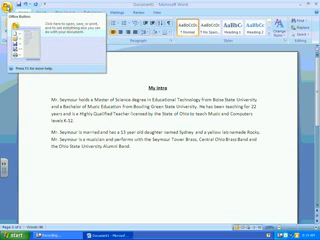